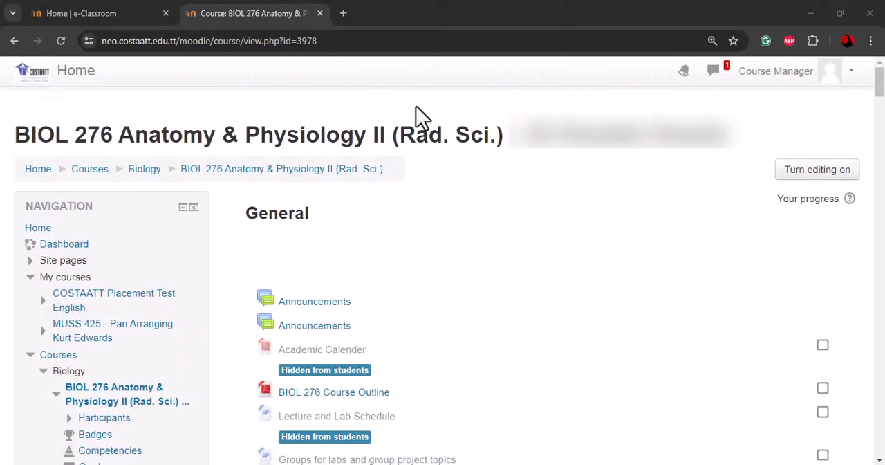
pyautogui.moveTo(402, 113)
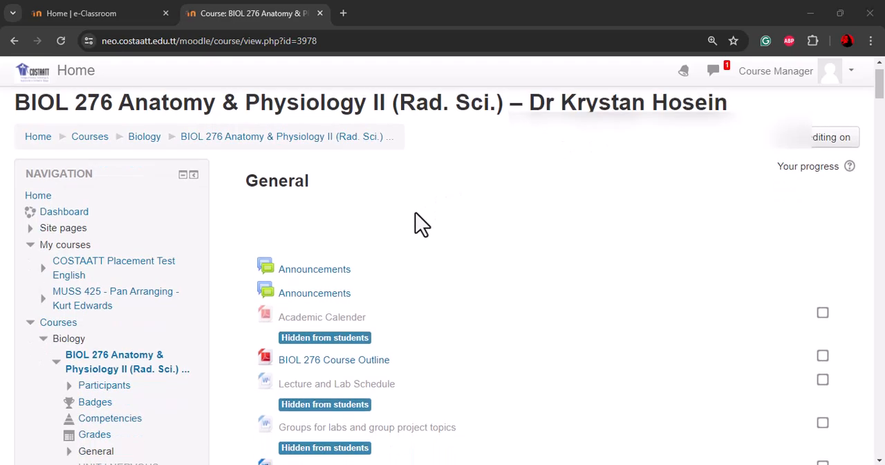
# Start a backup of the BIOL 276 course from the Administration block.
pyautogui.scroll(-3)
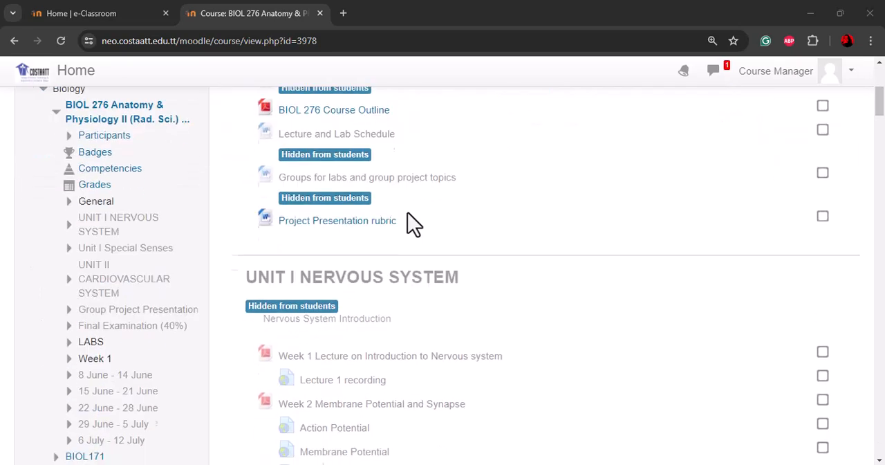
pyautogui.scroll(-3)
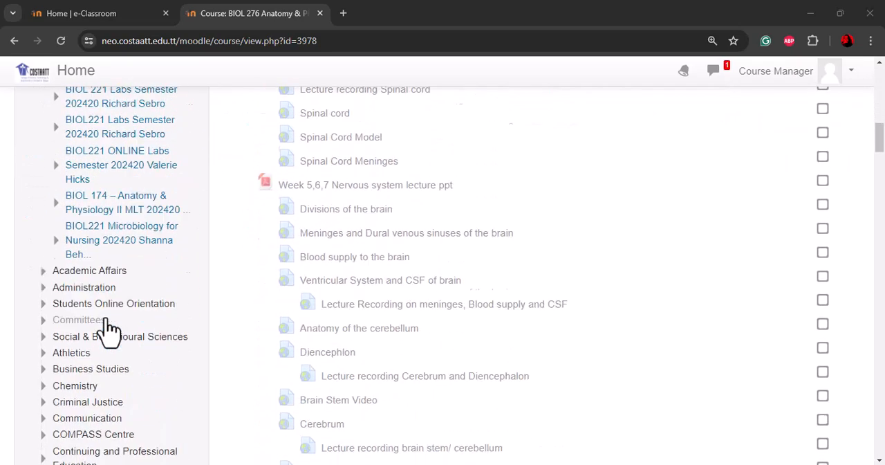
pyautogui.scroll(-3)
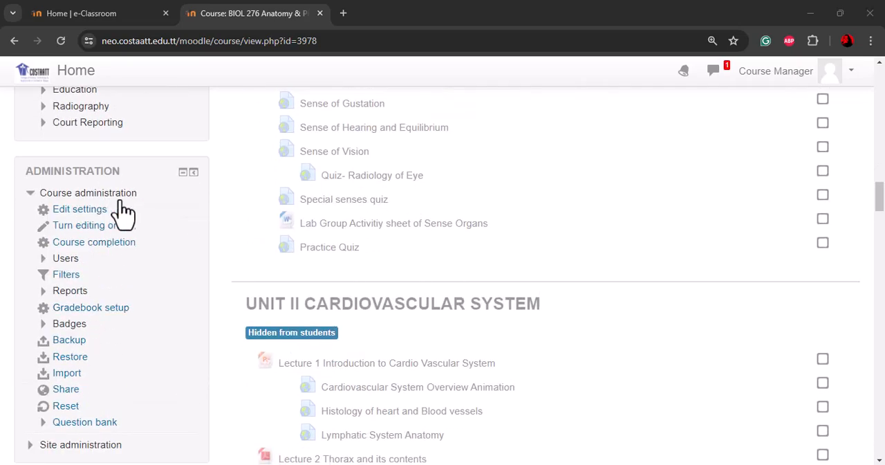
pyautogui.scroll(-3)
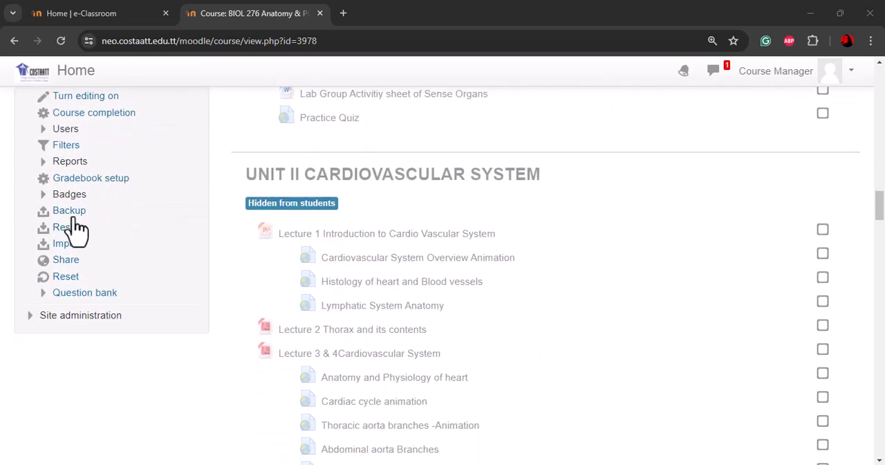
pyautogui.click(69, 210)
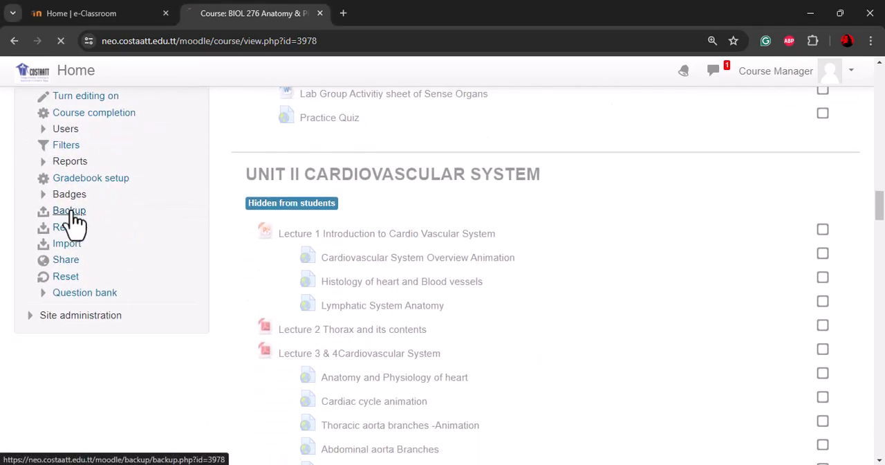
pyautogui.click(69, 210)
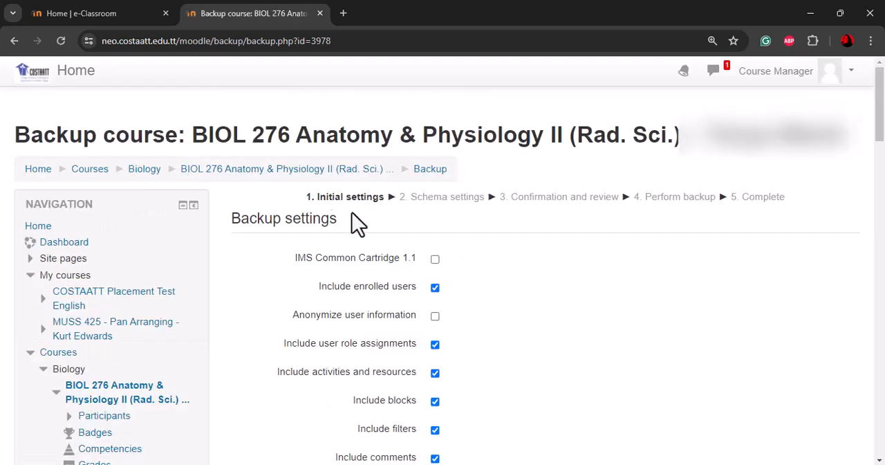
pyautogui.moveTo(349, 236)
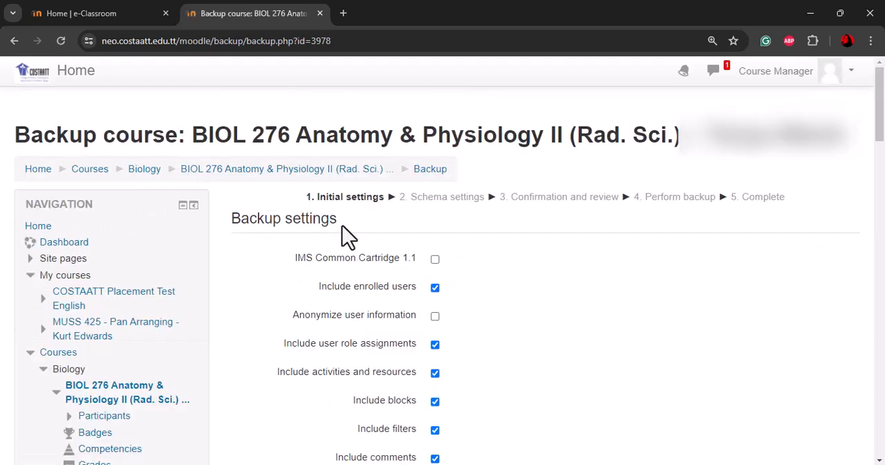
# Exclude enrolled users from the backup in the initial settings.
pyautogui.scroll(-3)
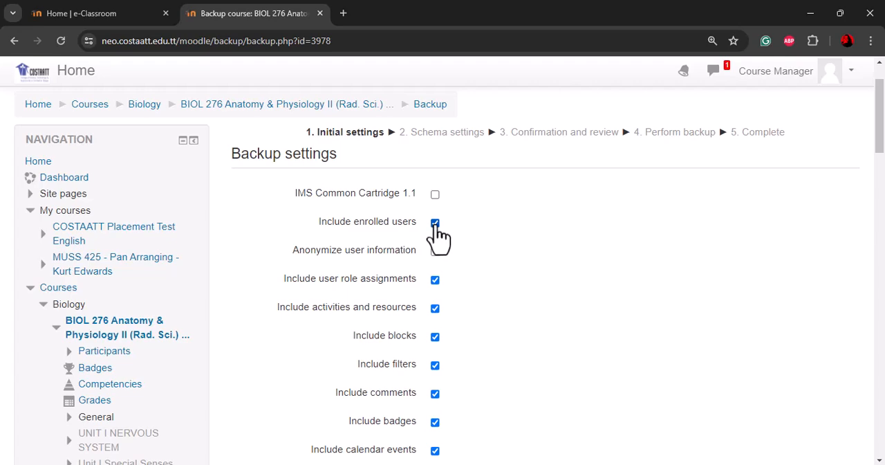
pyautogui.click(435, 221)
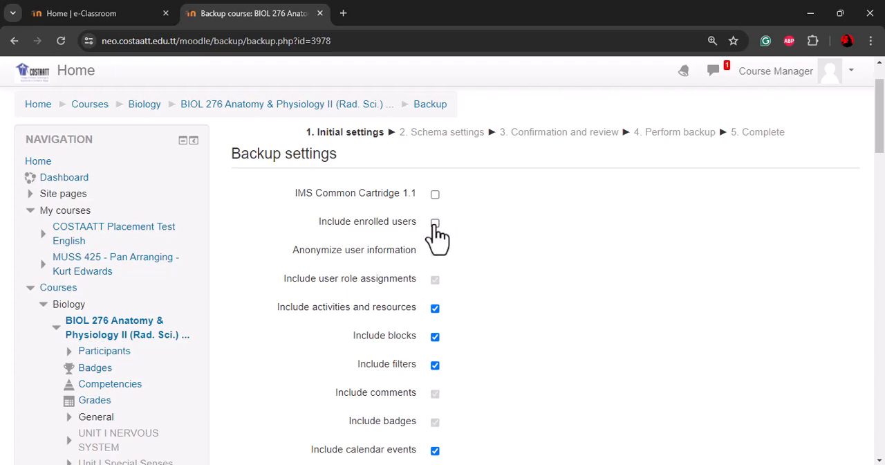
pyautogui.scroll(-3)
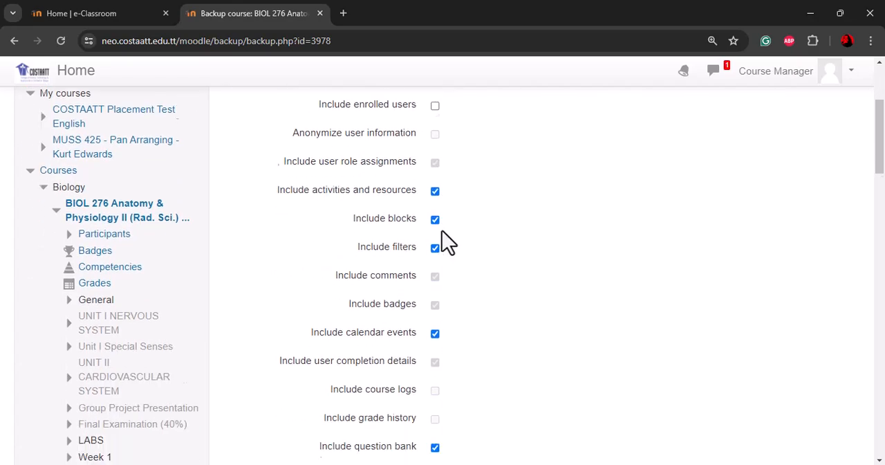
pyautogui.scroll(-3)
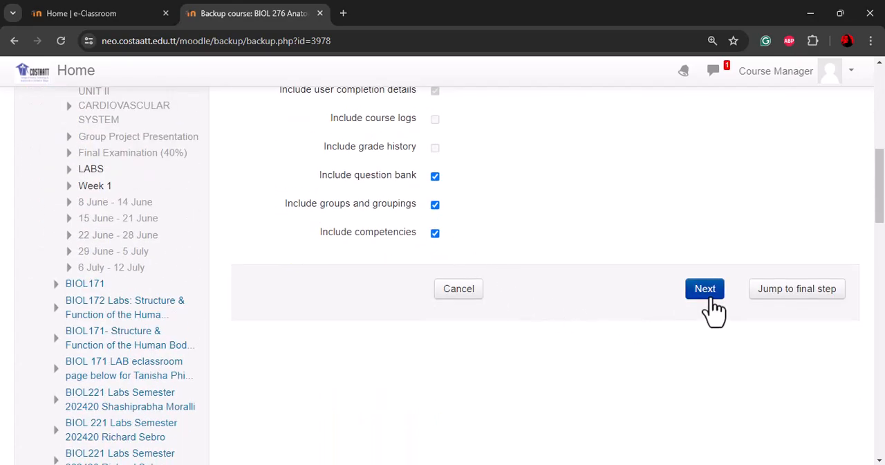
# Advance to schema settings keeping every section and activity included, then proceed to confirmation.
pyautogui.click(705, 288)
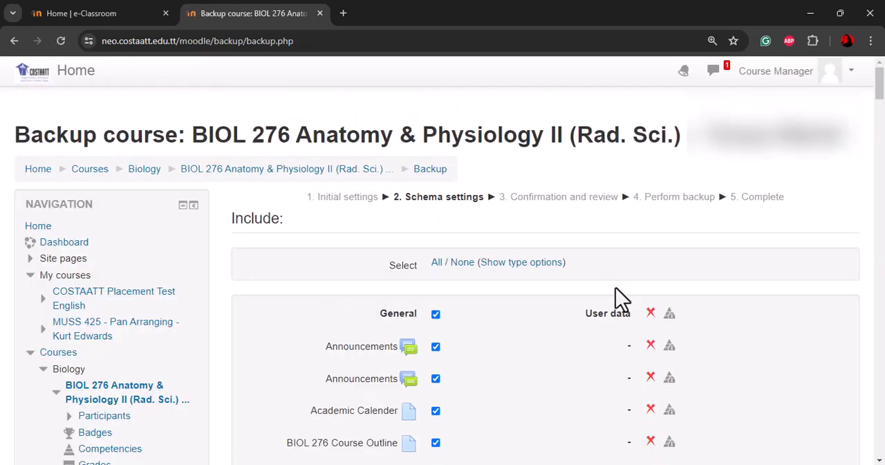
pyautogui.moveTo(614, 285)
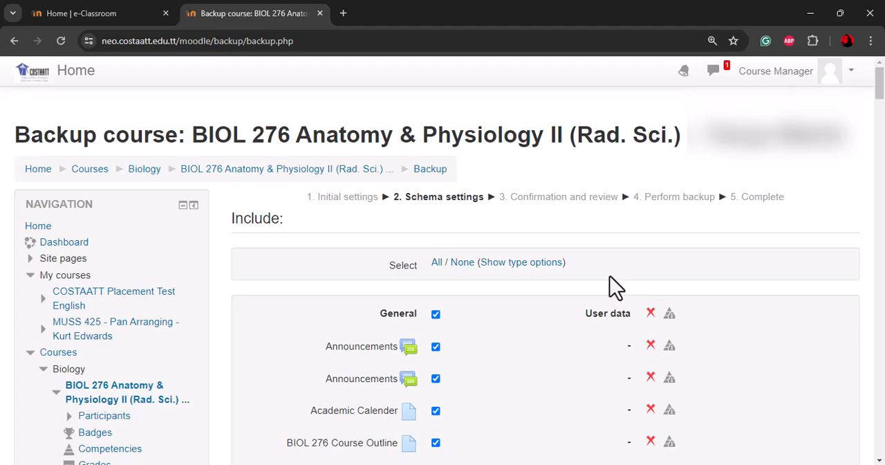
pyautogui.scroll(-3)
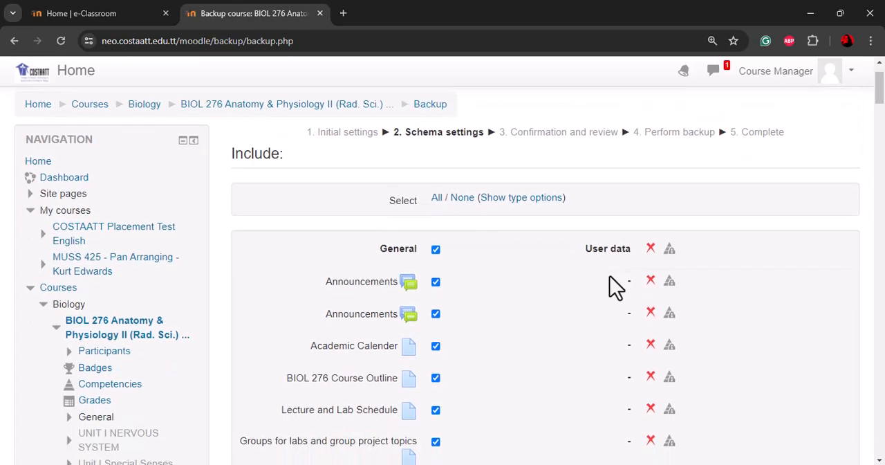
pyautogui.scroll(-3)
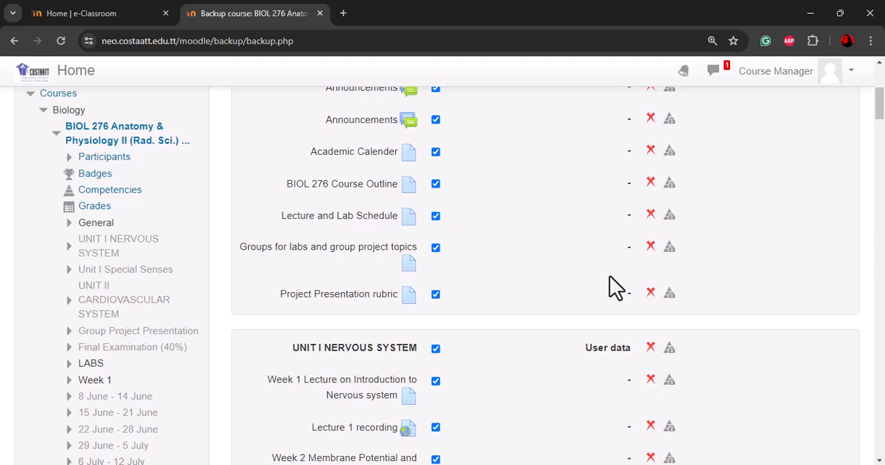
pyautogui.scroll(-3)
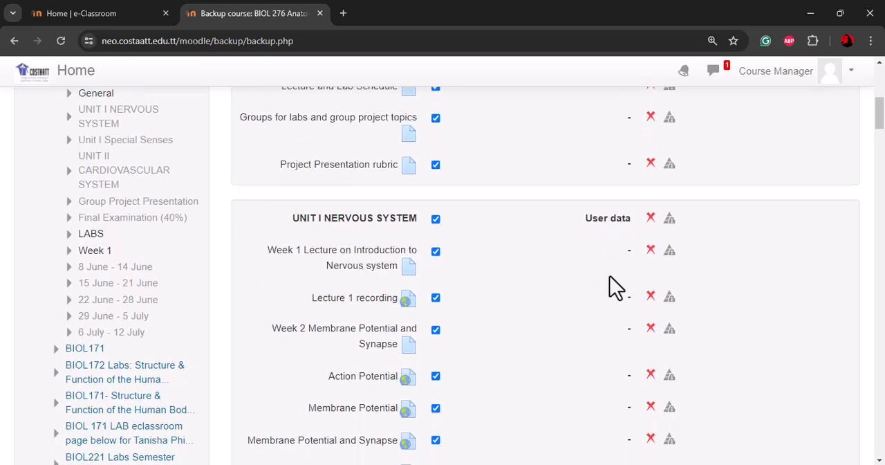
pyautogui.scroll(-3)
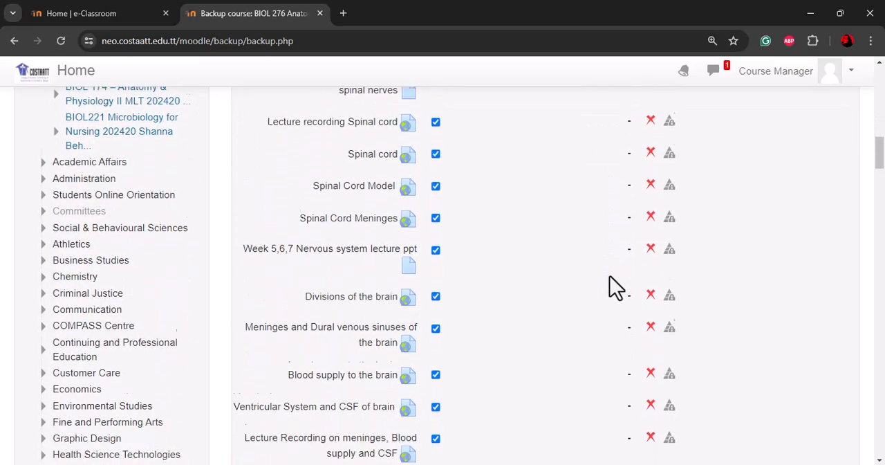
pyautogui.scroll(-3)
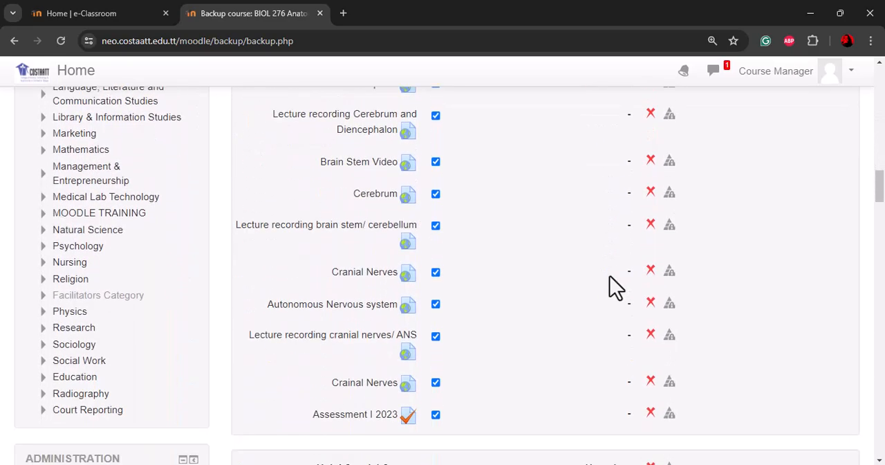
pyautogui.scroll(-3)
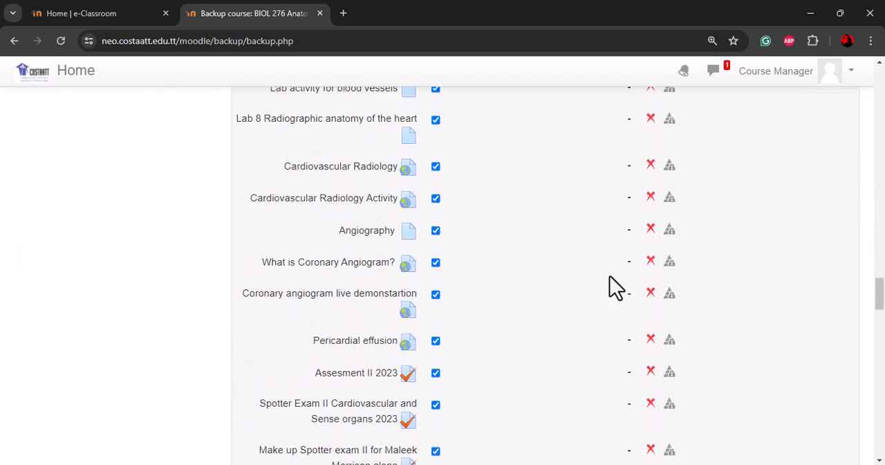
pyautogui.click(805, 310)
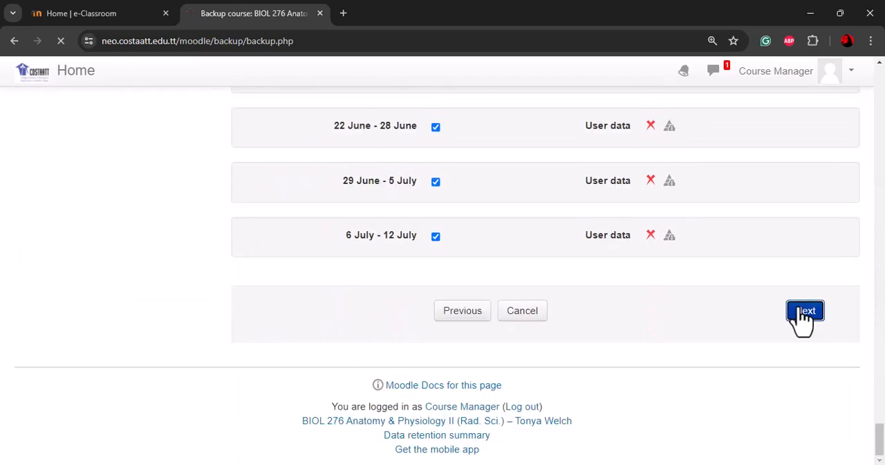
pyautogui.click(805, 310)
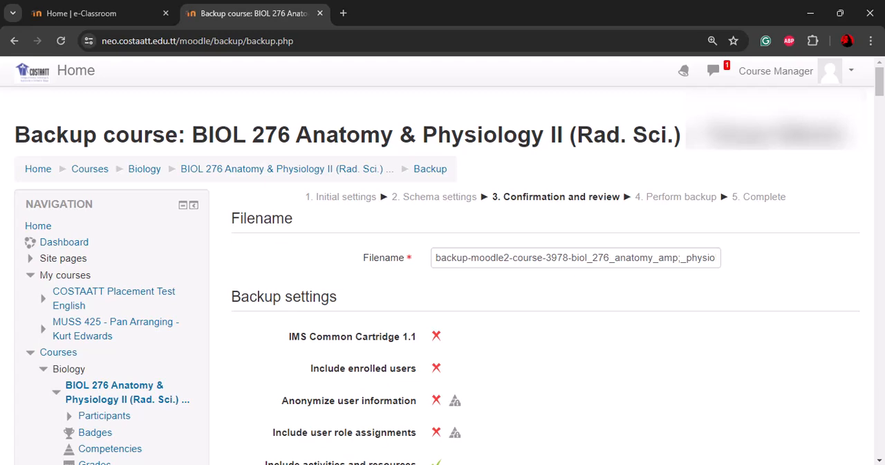
pyautogui.moveTo(414, 299)
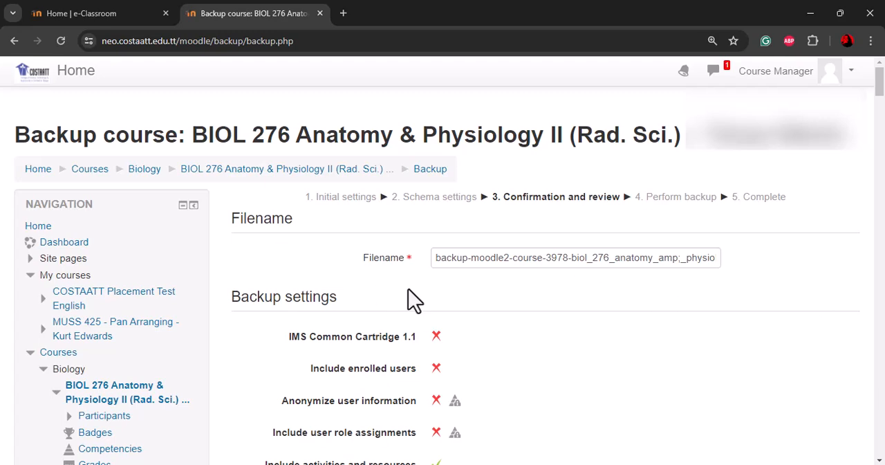
pyautogui.scroll(-3)
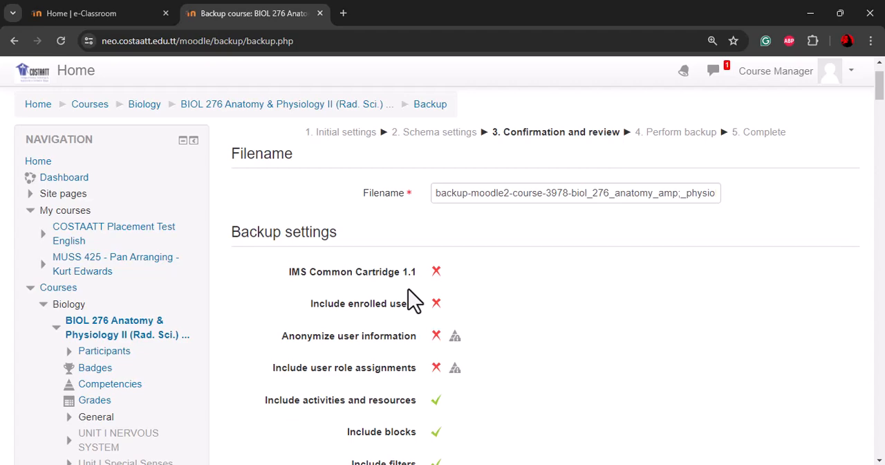
pyautogui.moveTo(412, 325)
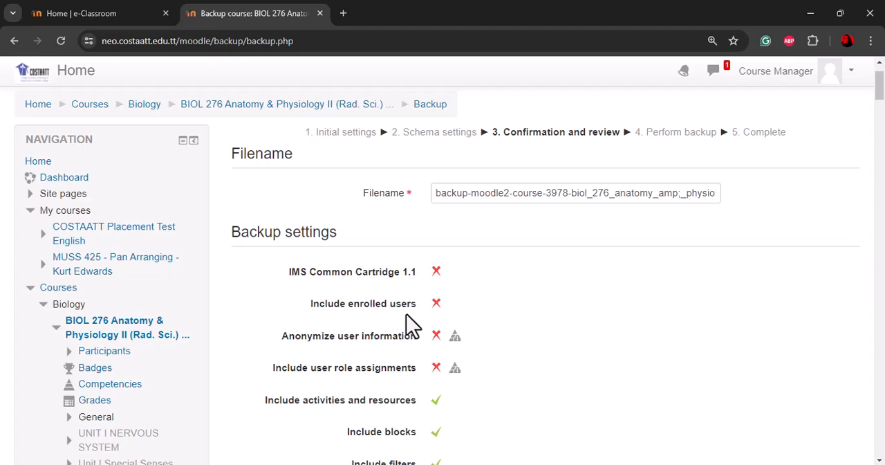
pyautogui.moveTo(434, 307)
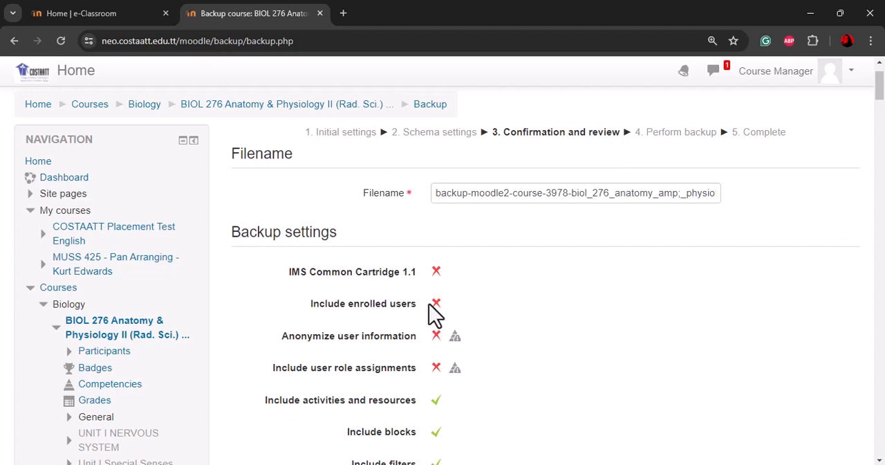
pyautogui.moveTo(436, 303)
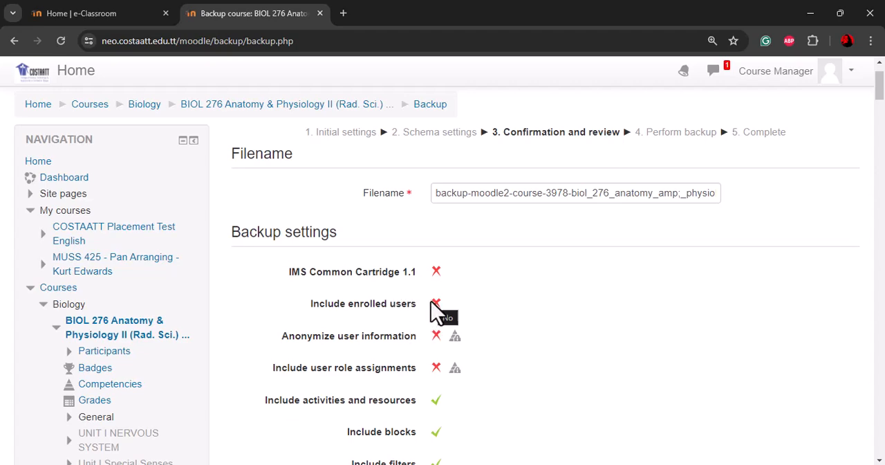
pyautogui.moveTo(463, 311)
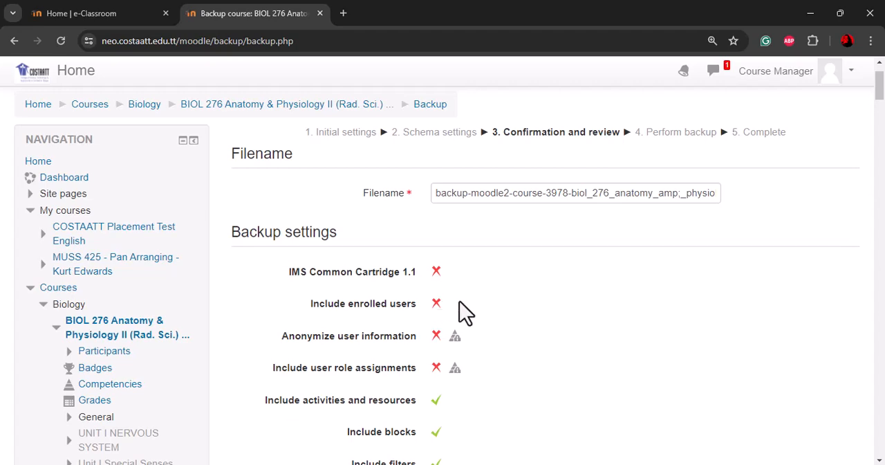
pyautogui.moveTo(459, 317)
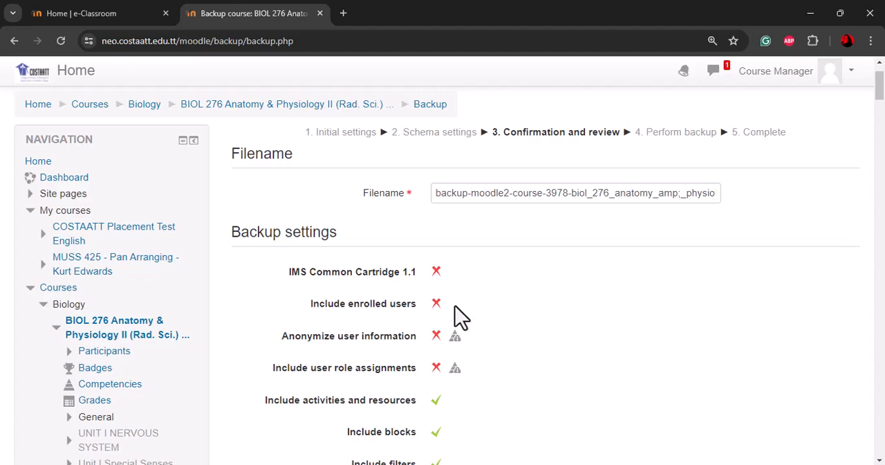
pyautogui.scroll(-3)
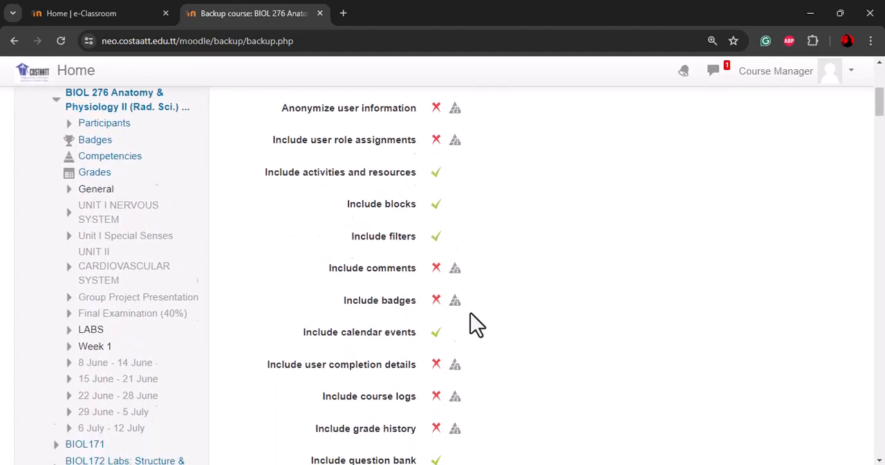
pyautogui.scroll(-3)
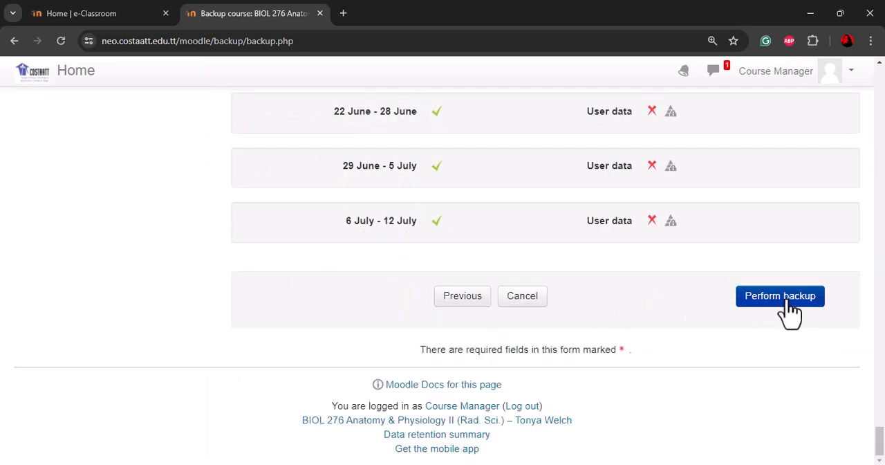
pyautogui.click(780, 296)
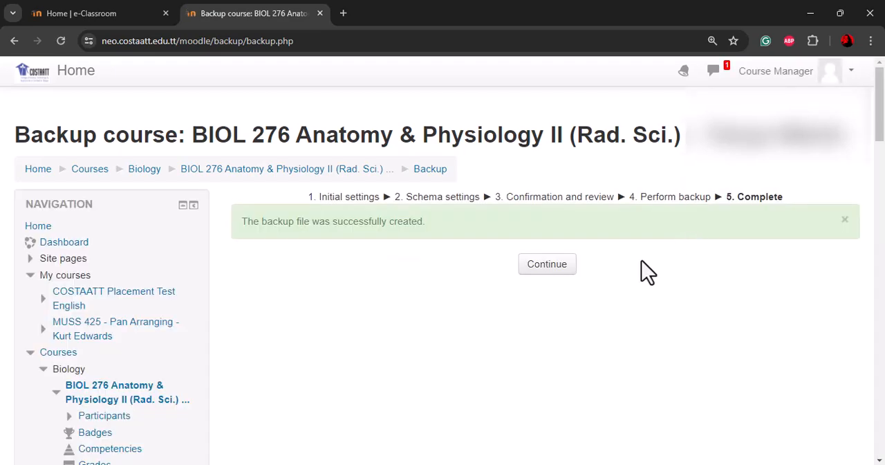
pyautogui.moveTo(335, 238)
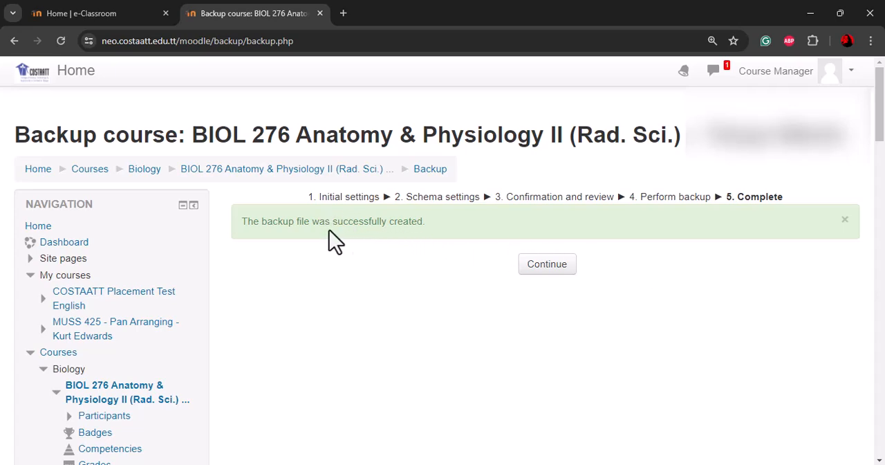
pyautogui.moveTo(443, 247)
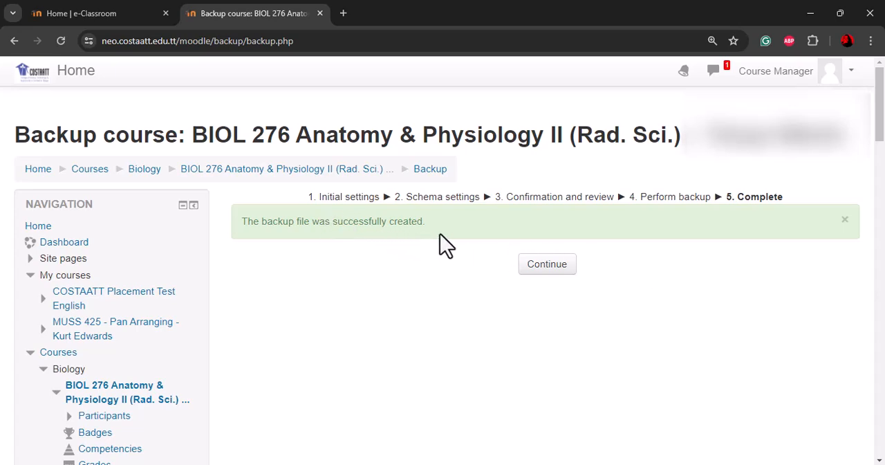
pyautogui.moveTo(548, 264)
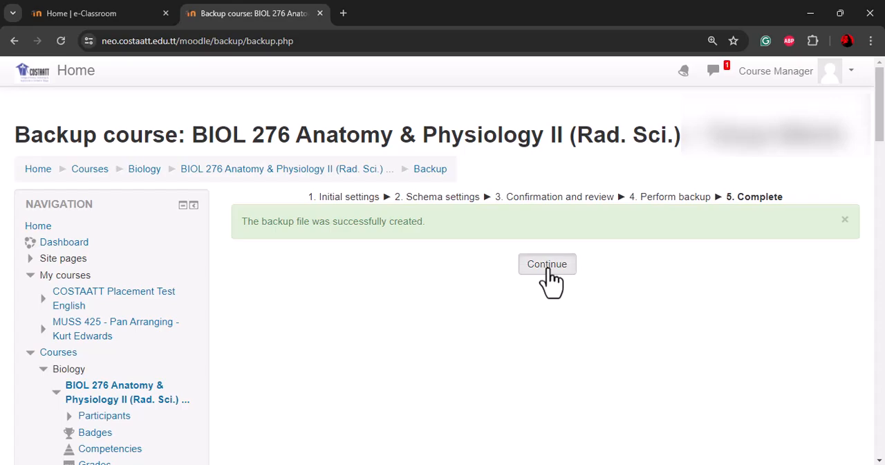
# Download the newest BIOL 276 backup .mbz from the user private backup area.
pyautogui.click(546, 263)
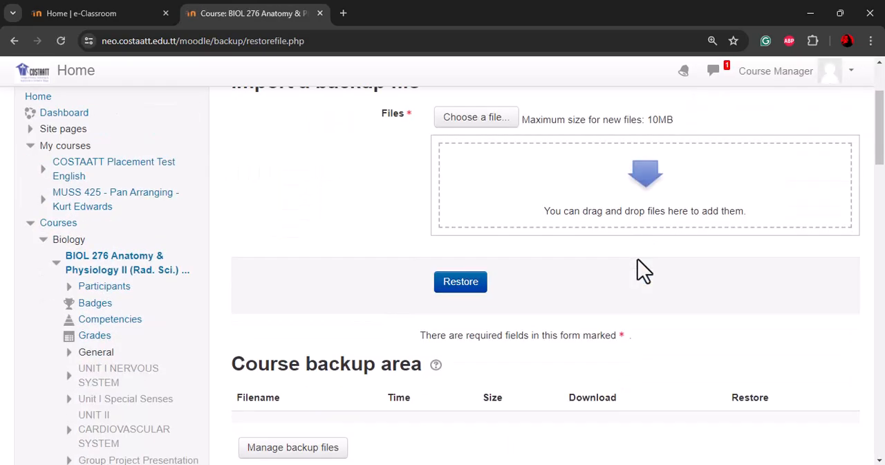
pyautogui.scroll(-3)
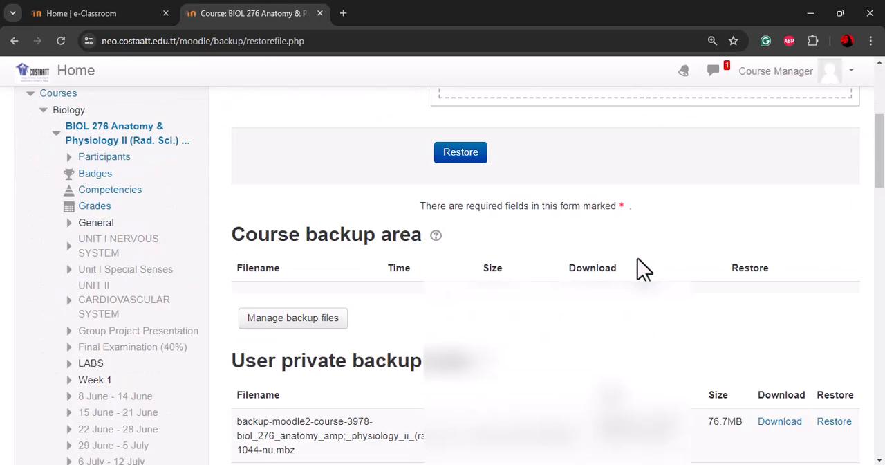
pyautogui.moveTo(653, 269)
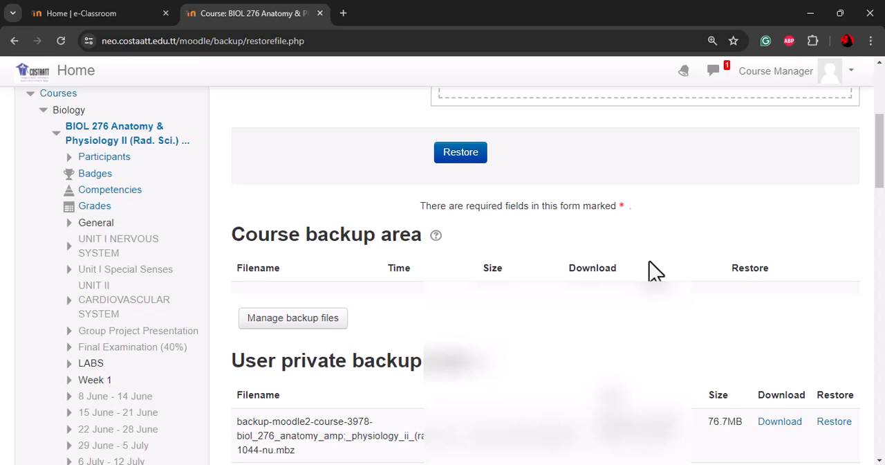
pyautogui.scroll(-3)
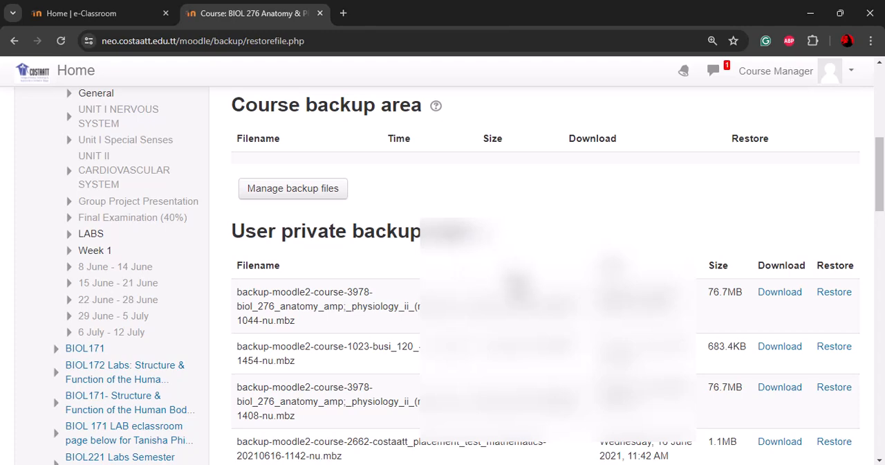
pyautogui.scroll(-3)
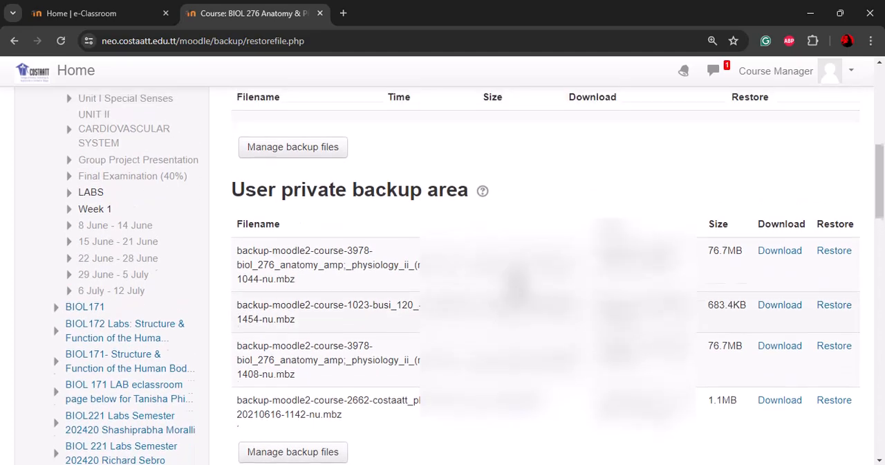
pyautogui.scroll(3)
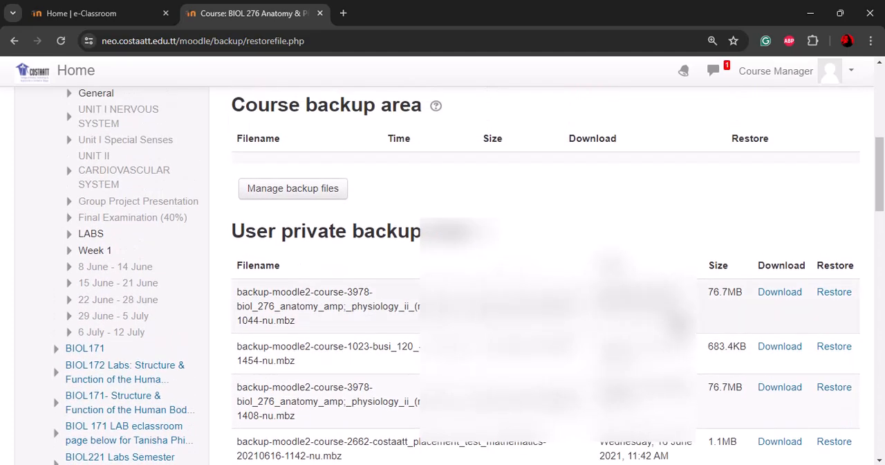
pyautogui.moveTo(708, 321)
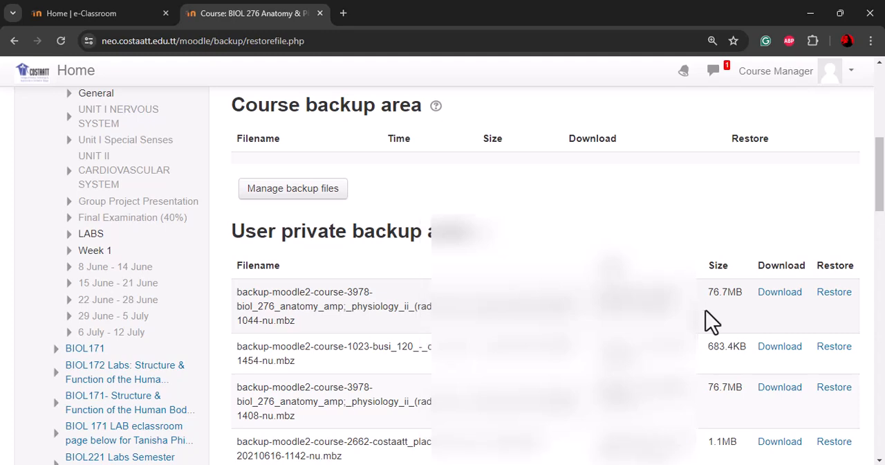
pyautogui.moveTo(752, 324)
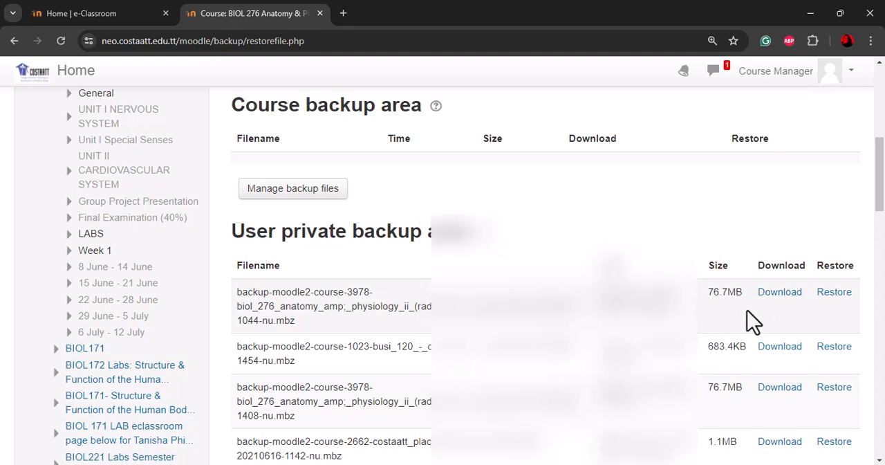
pyautogui.scroll(-3)
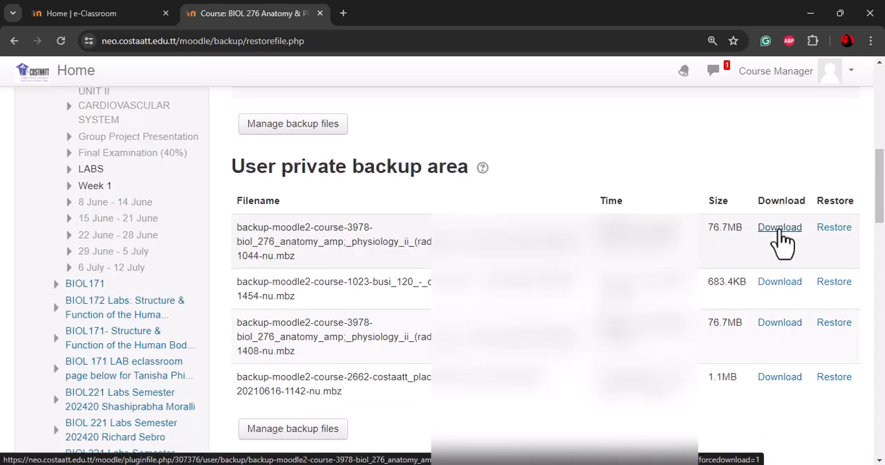
pyautogui.click(780, 227)
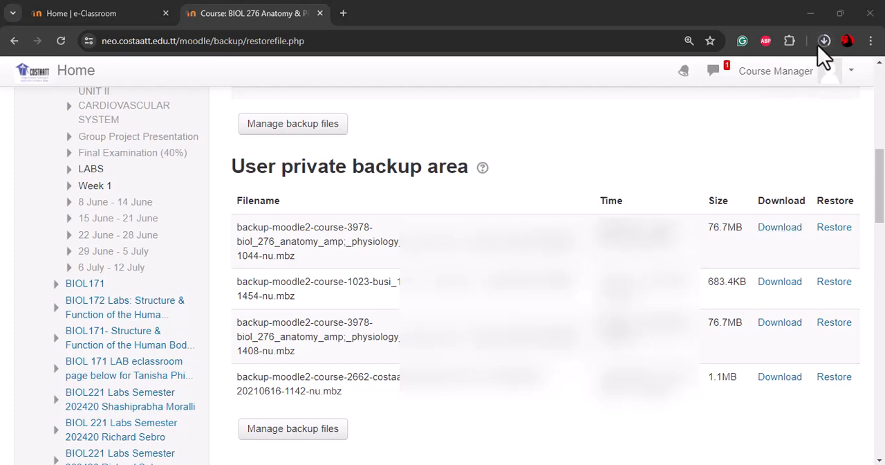
pyautogui.moveTo(825, 40)
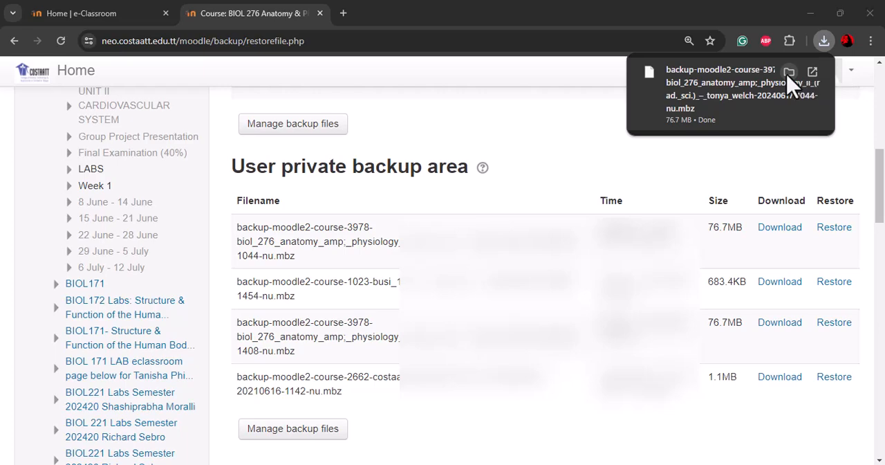
# Show the downloaded backup file in the computer's Downloads folder.
pyautogui.click(788, 72)
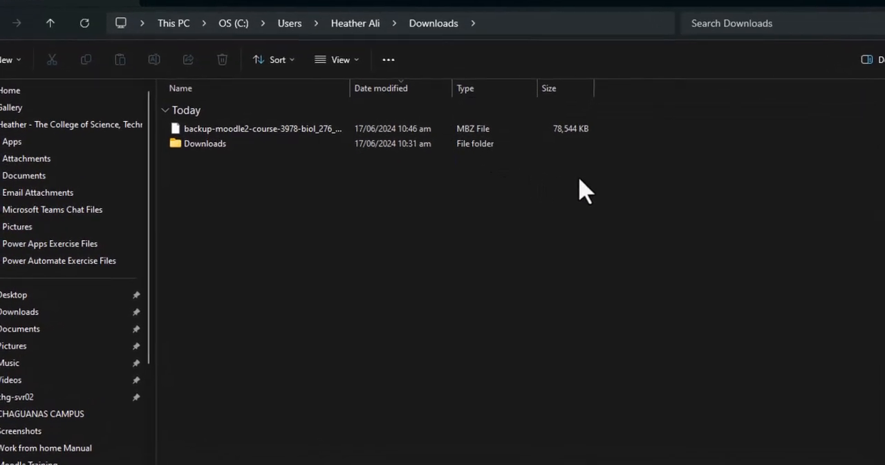